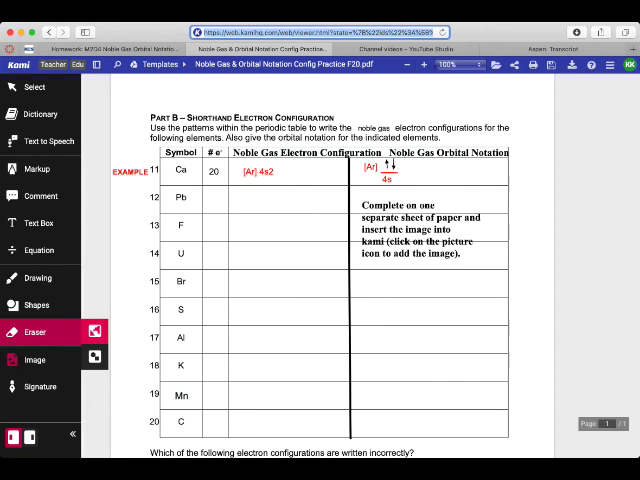
Step: Activate the Image tool to show its upload source options
{"action": "left_click", "coordinate": [35, 360]}
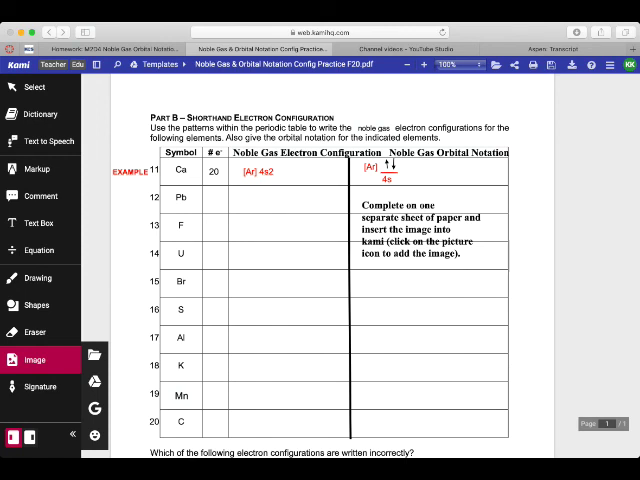
Step: Upload the chemistry glassware image and place it below the incorrect-configurations question
{"action": "left_click", "coordinate": [31, 359]}
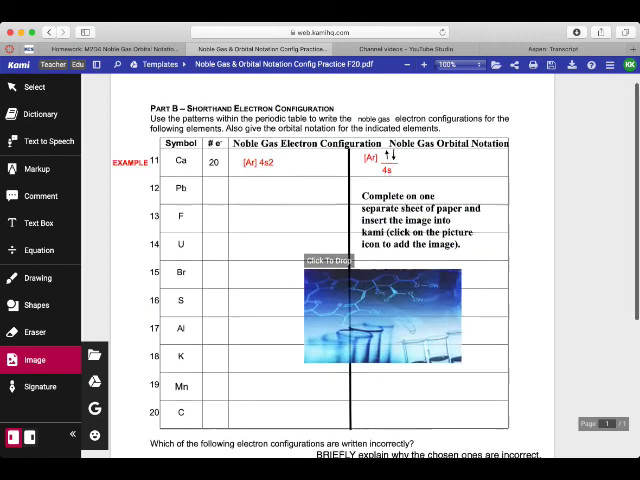
{"action": "scroll", "scroll_direction": "down", "scroll_amount": 3}
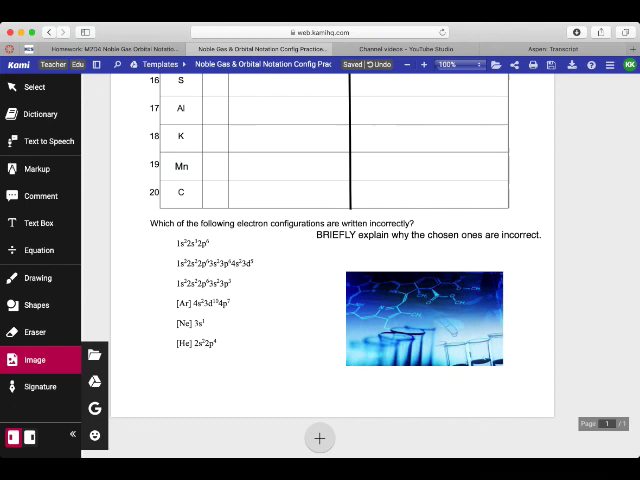
Step: Add 1 blank page after page one via Add More Pages
{"action": "left_click", "coordinate": [423, 318]}
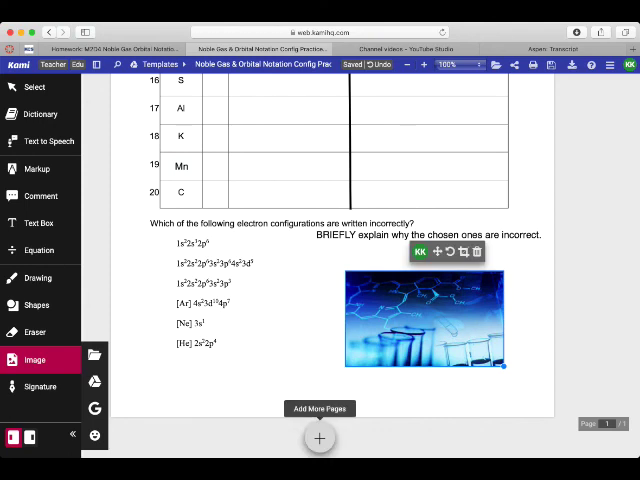
{"action": "left_click", "coordinate": [319, 408]}
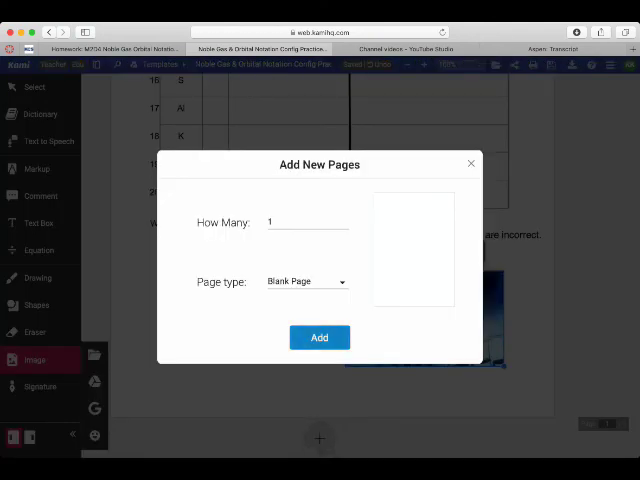
{"action": "left_click", "coordinate": [319, 337]}
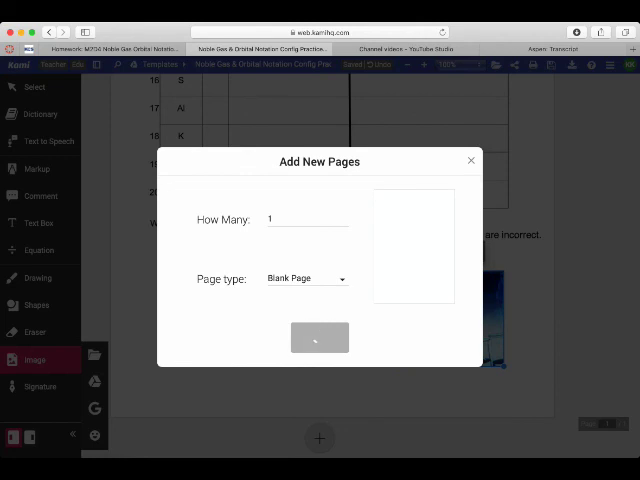
{"action": "left_click", "coordinate": [319, 337]}
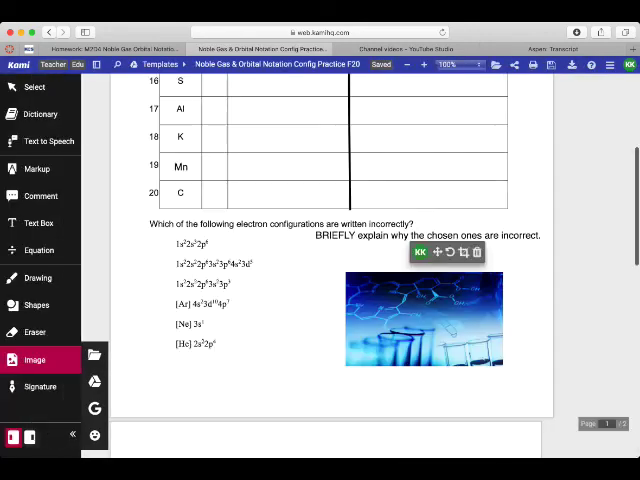
Step: Drag the chemistry picture onto page 2 and enlarge it by its corner handle
{"action": "scroll", "scroll_direction": "down", "scroll_amount": 3}
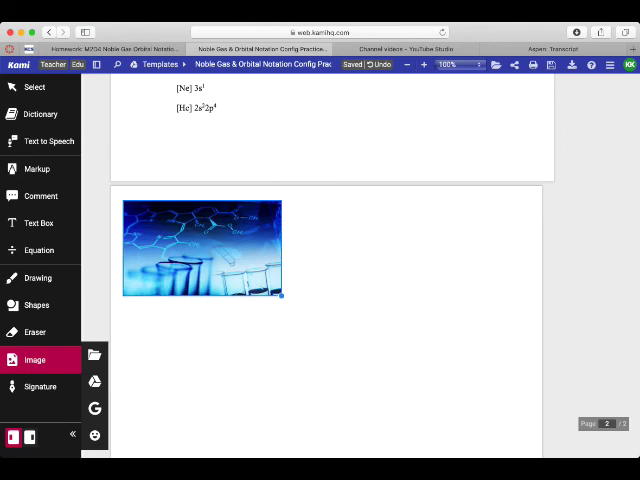
{"action": "left_click", "coordinate": [200, 247]}
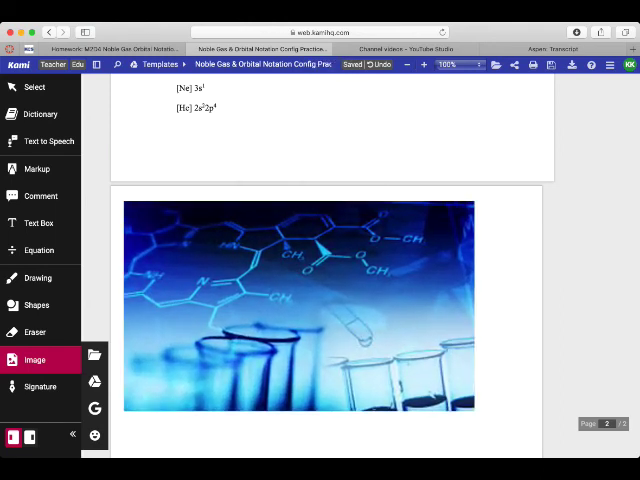
{"action": "left_click", "coordinate": [298, 305]}
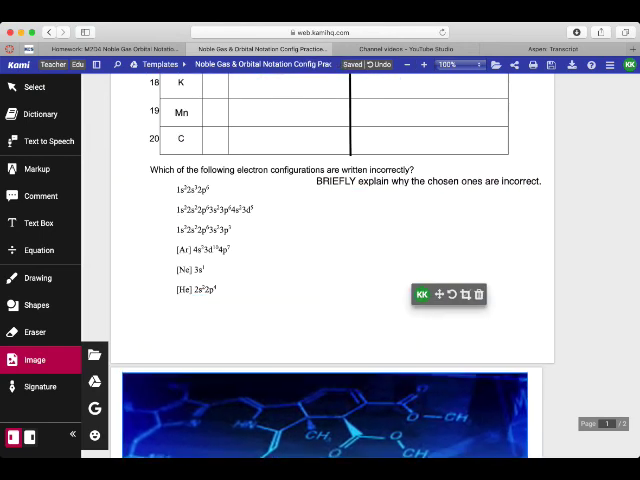
{"action": "scroll", "scroll_direction": "down", "scroll_amount": 3}
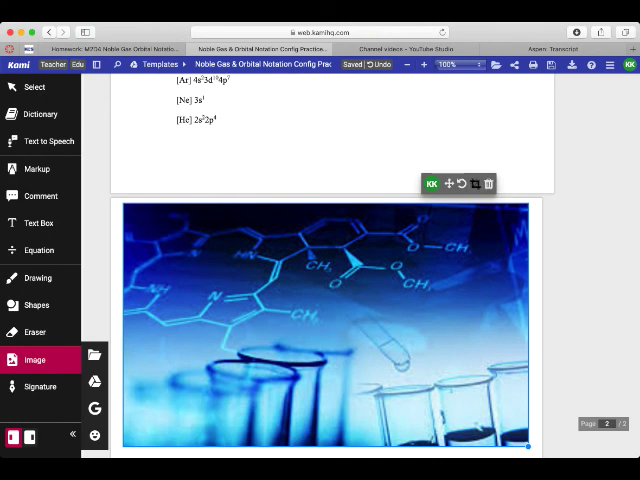
Step: Resize the chemistry picture on page 2 out to the page edges
{"action": "left_click", "coordinate": [320, 325]}
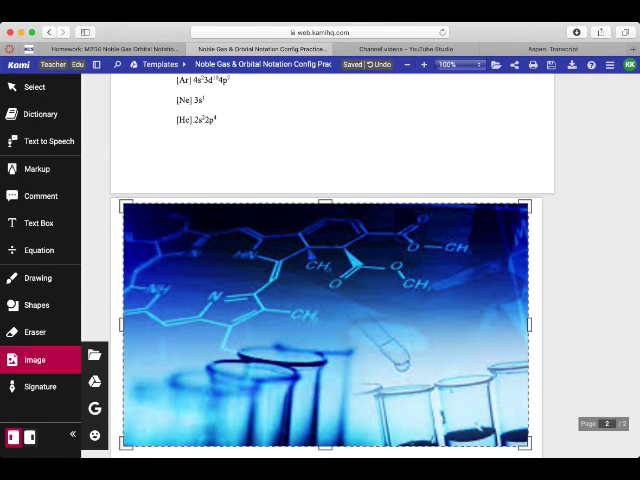
{"action": "scroll", "scroll_direction": "down", "scroll_amount": 3}
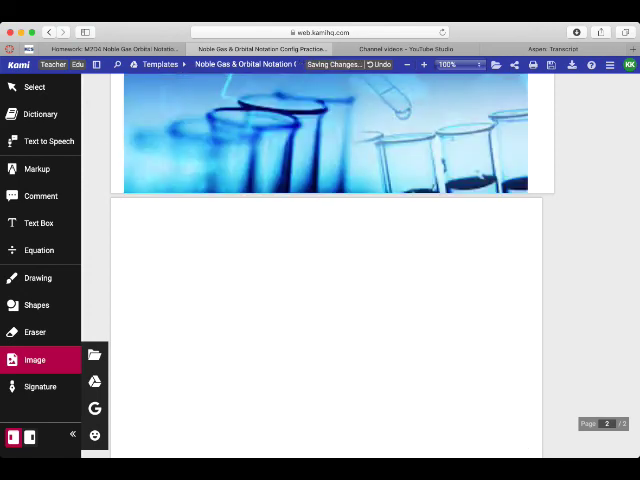